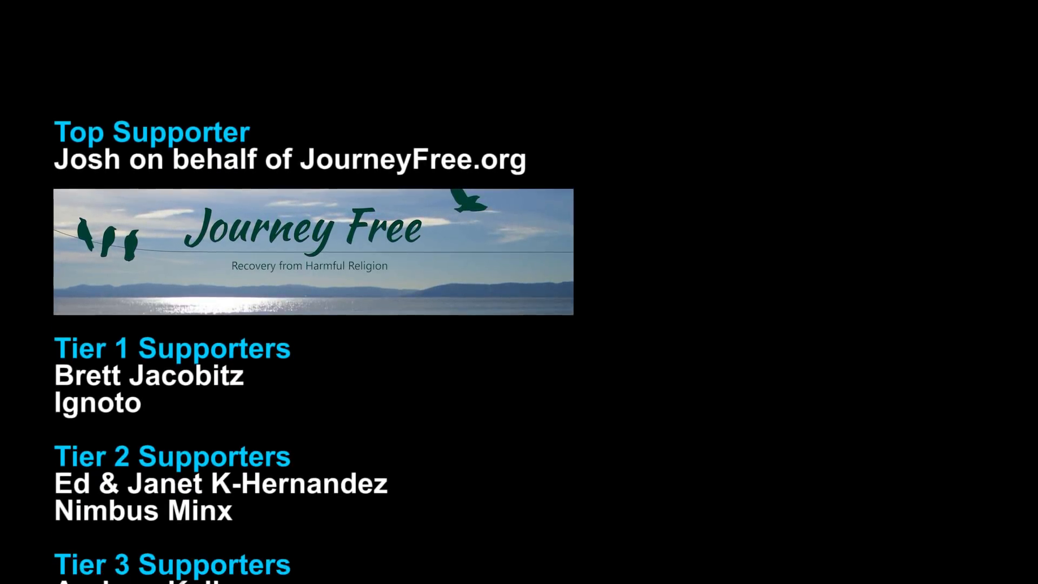
scroll(down, 3)
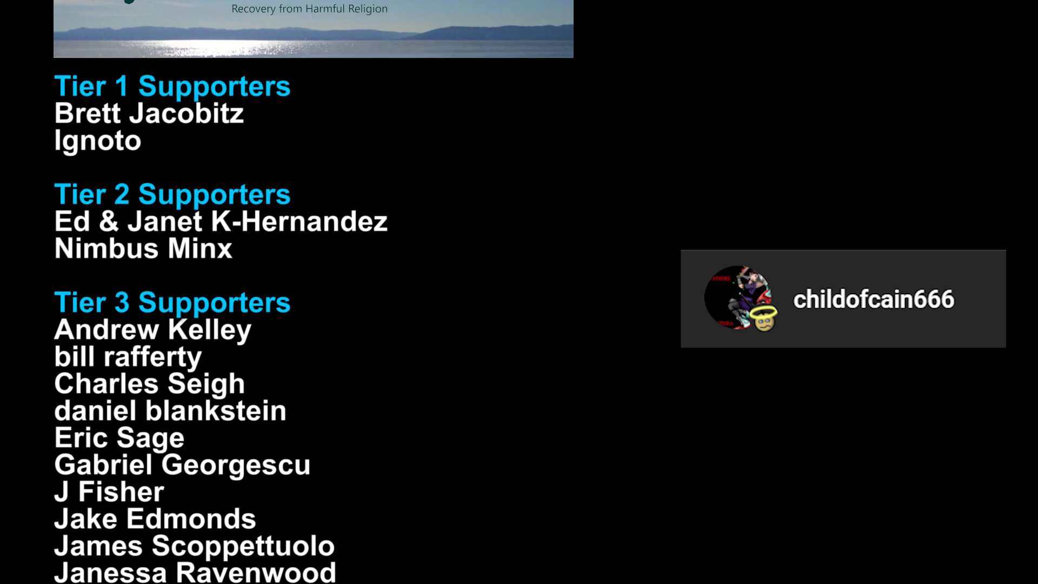
scroll(down, 3)
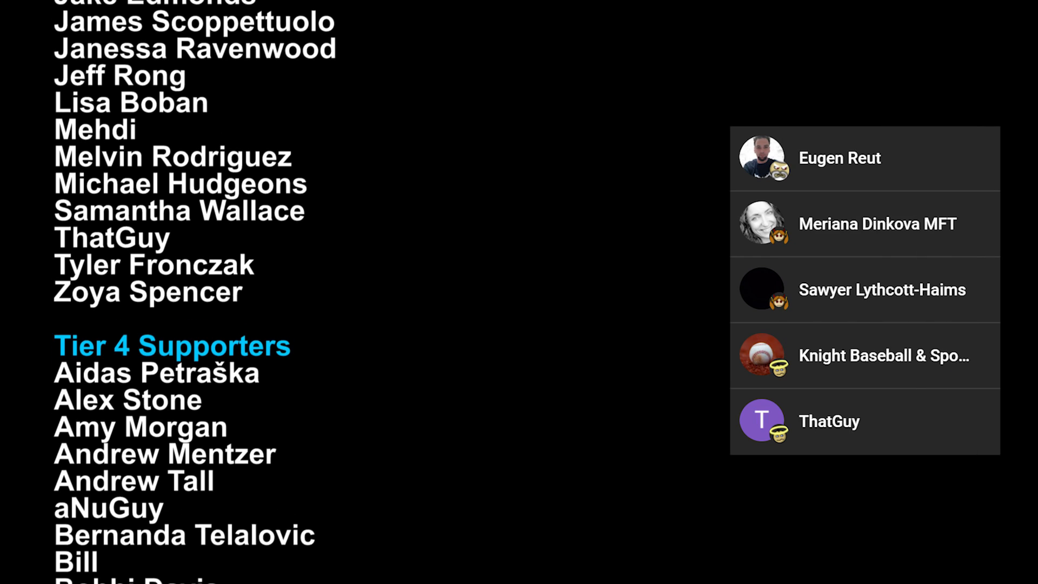
scroll(down, 3)
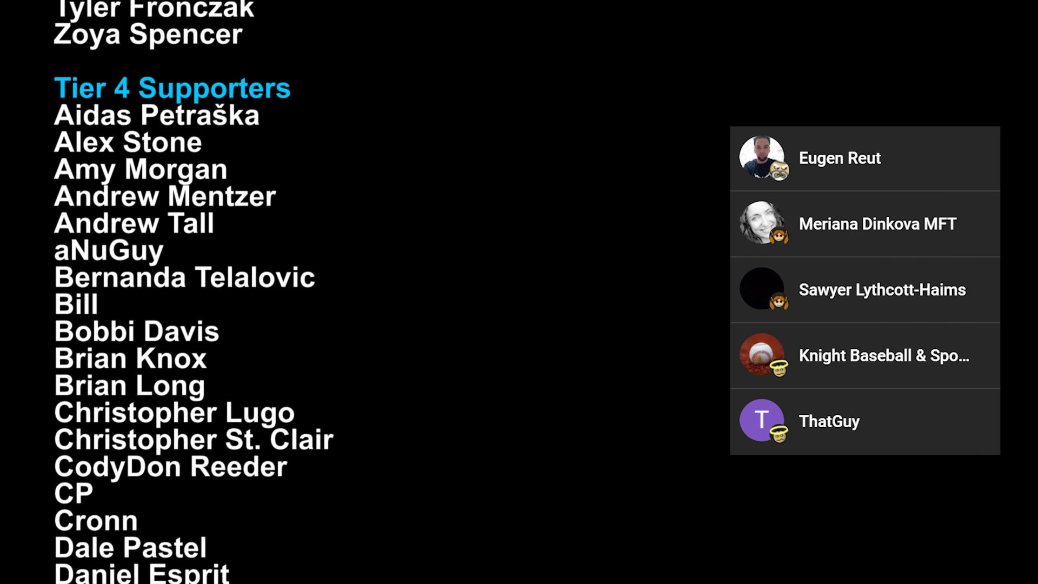
scroll(down, 3)
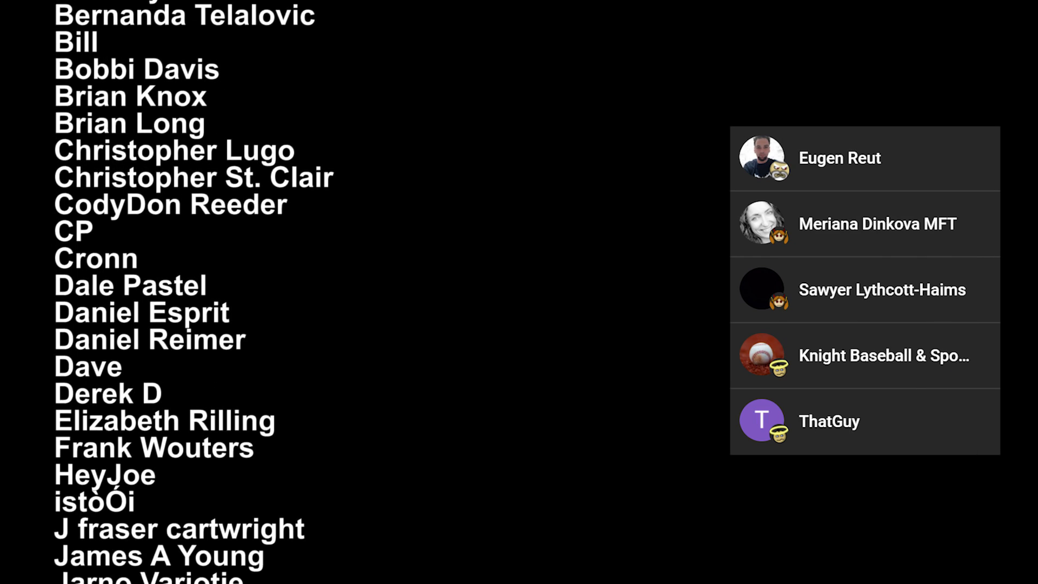
scroll(down, 3)
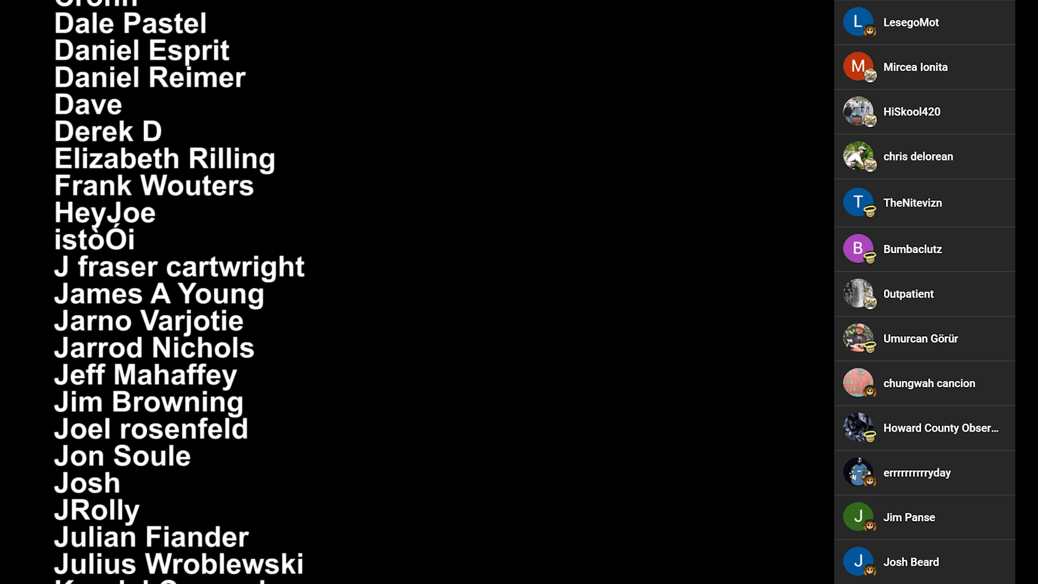
scroll(down, 3)
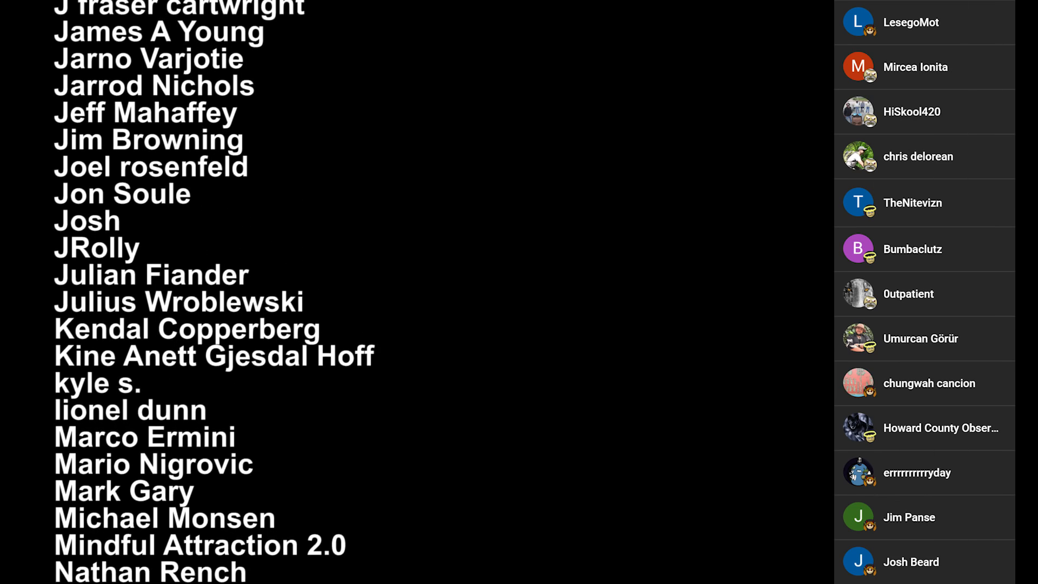
scroll(down, 3)
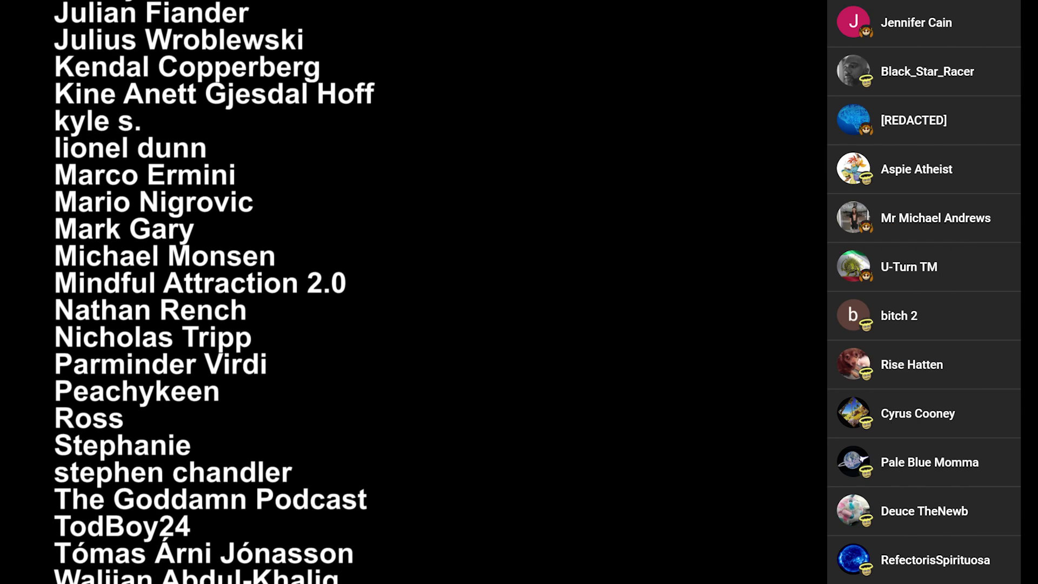
scroll(down, 3)
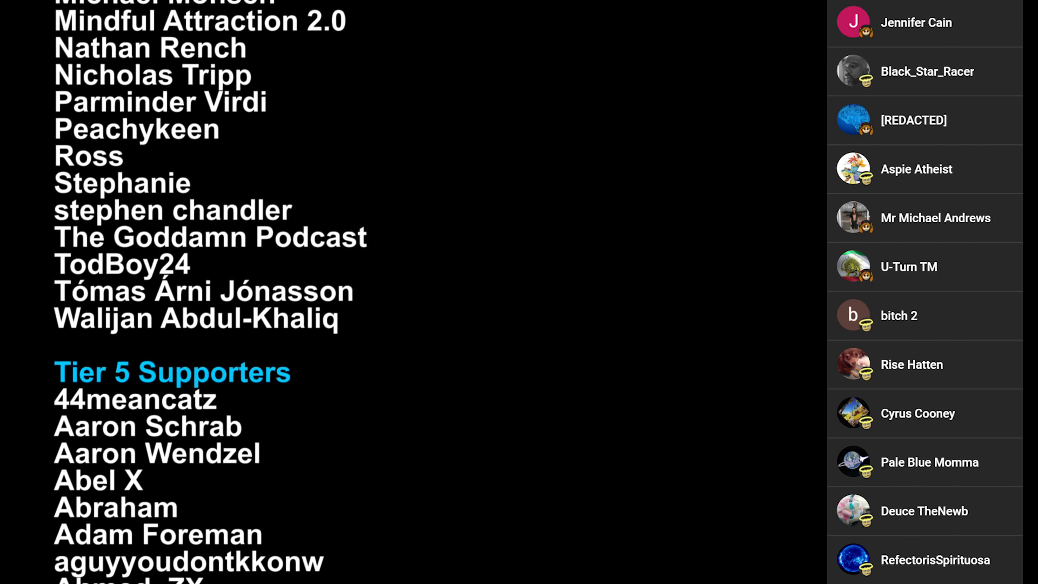
scroll(down, 3)
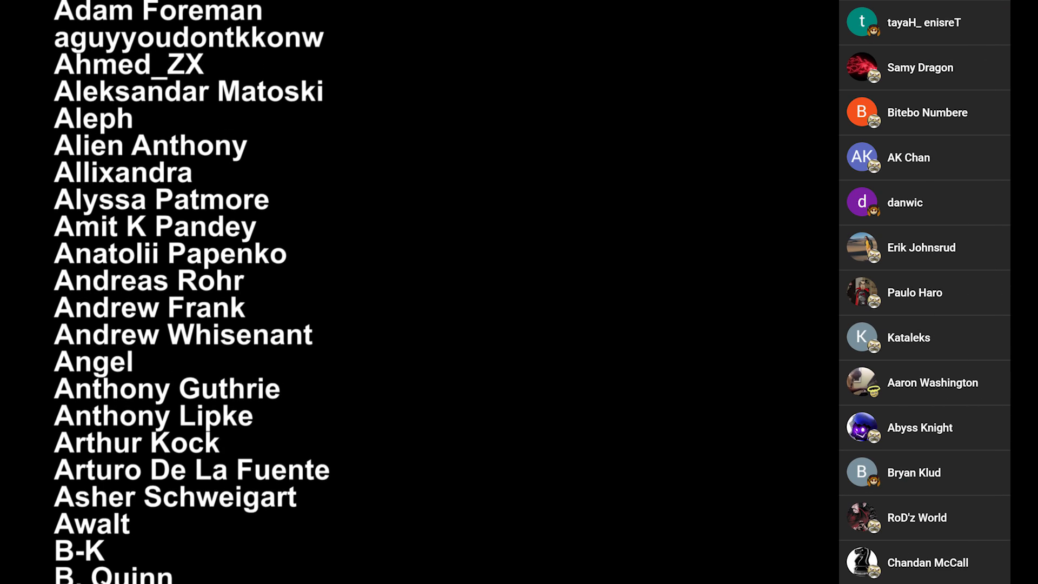
scroll(down, 3)
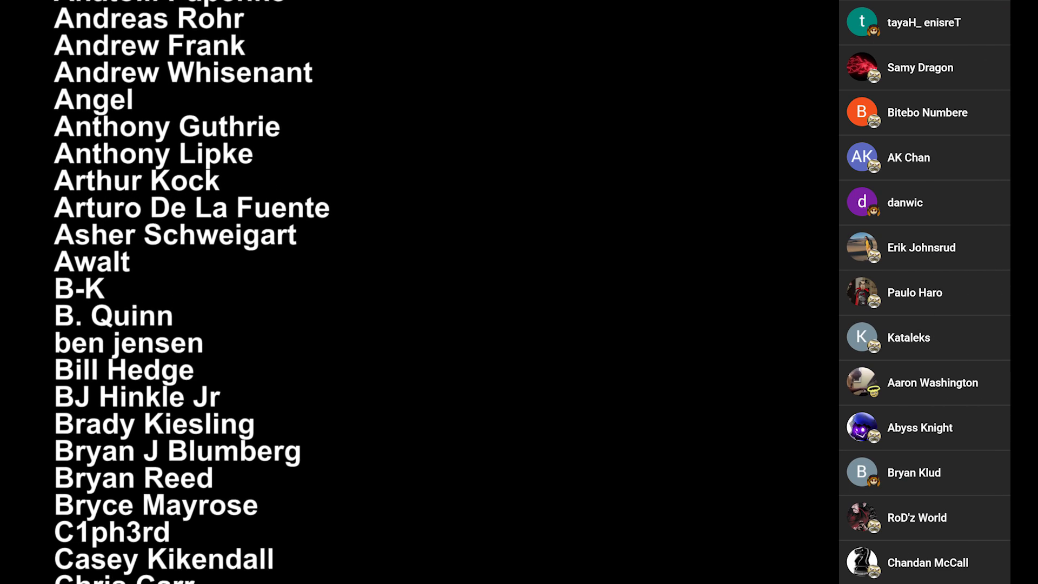
scroll(down, 3)
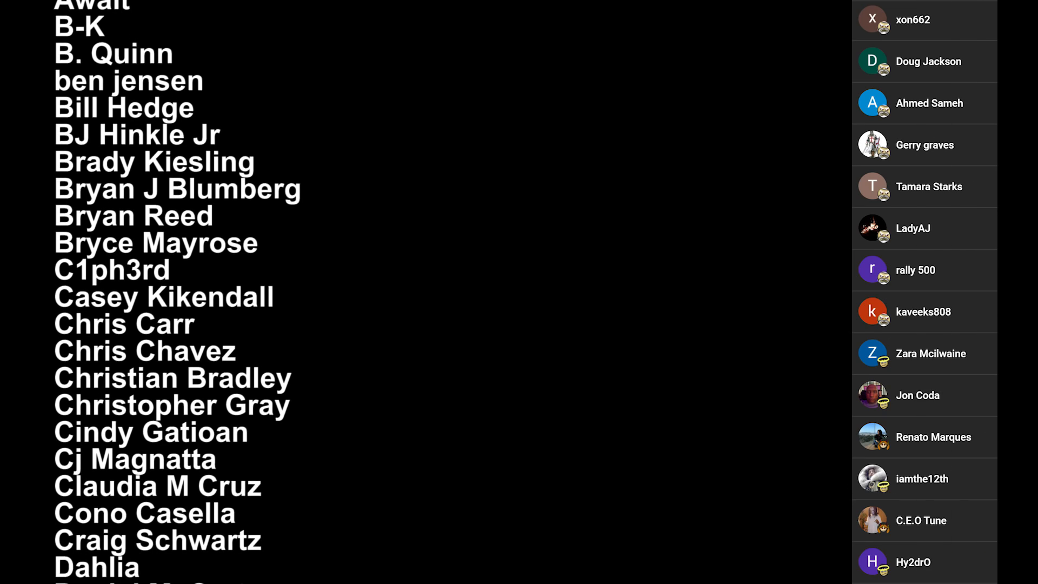
scroll(down, 3)
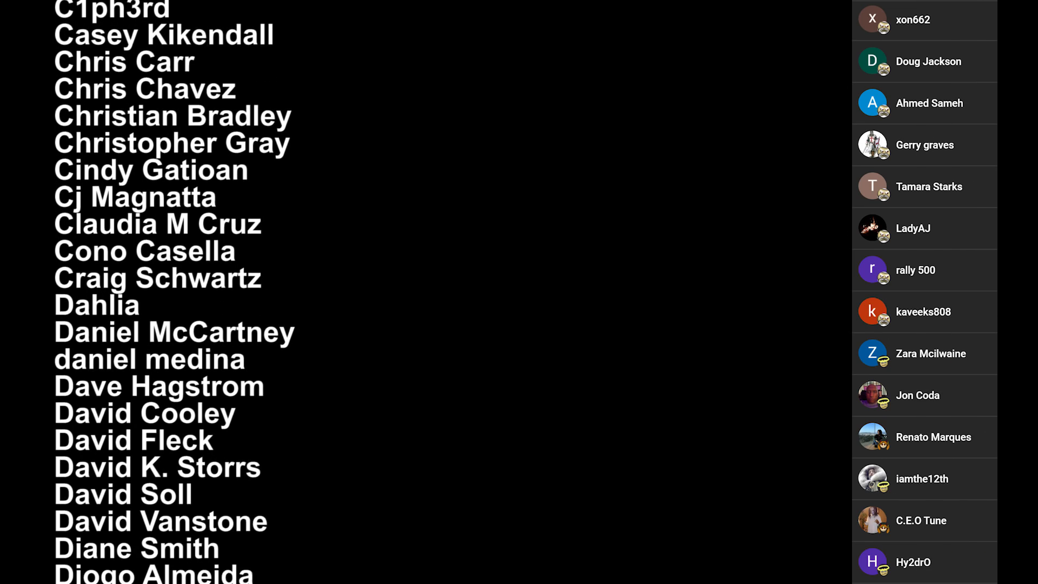
scroll(down, 3)
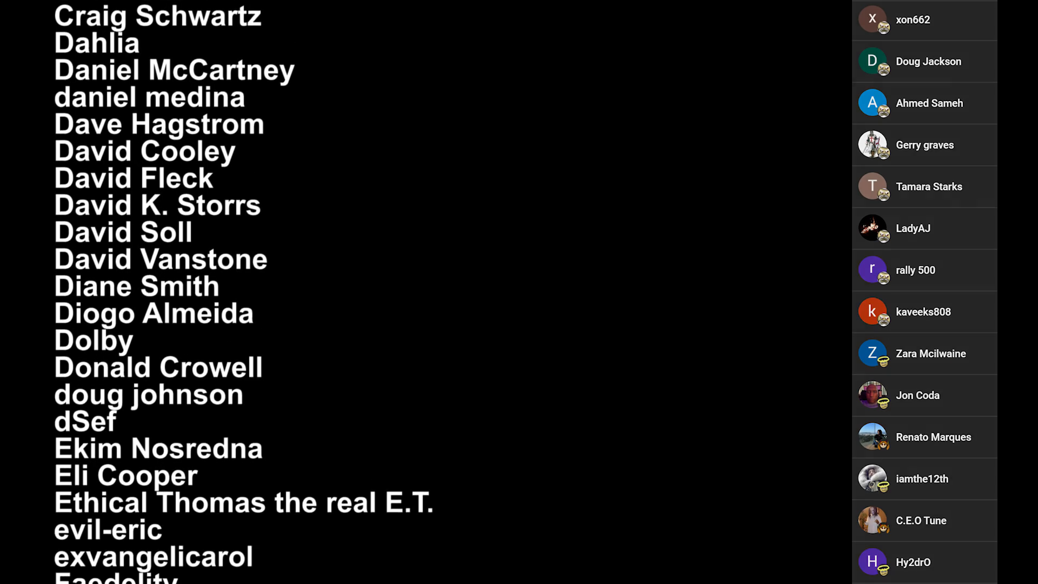
scroll(down, 3)
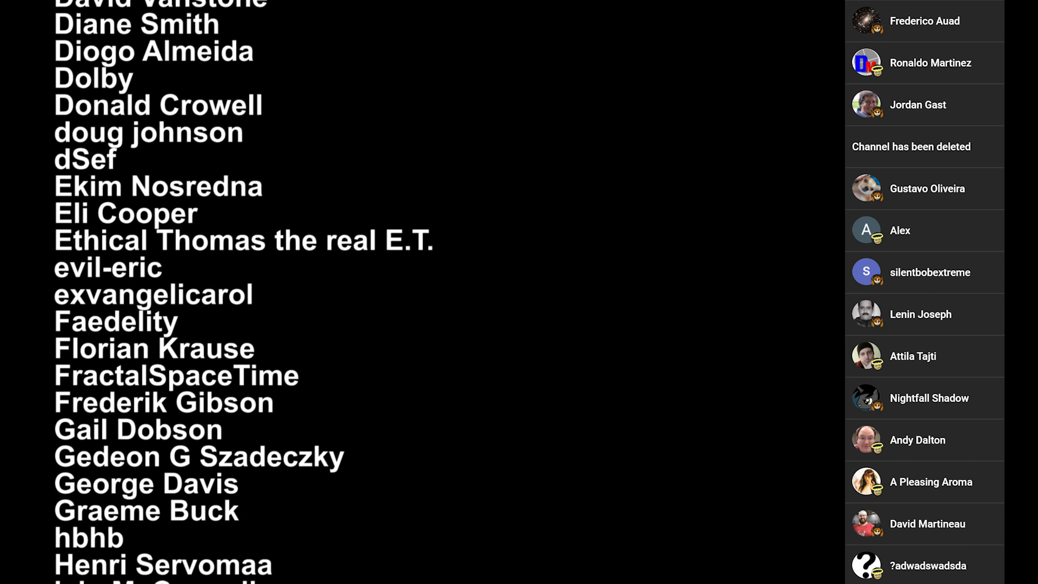
scroll(down, 3)
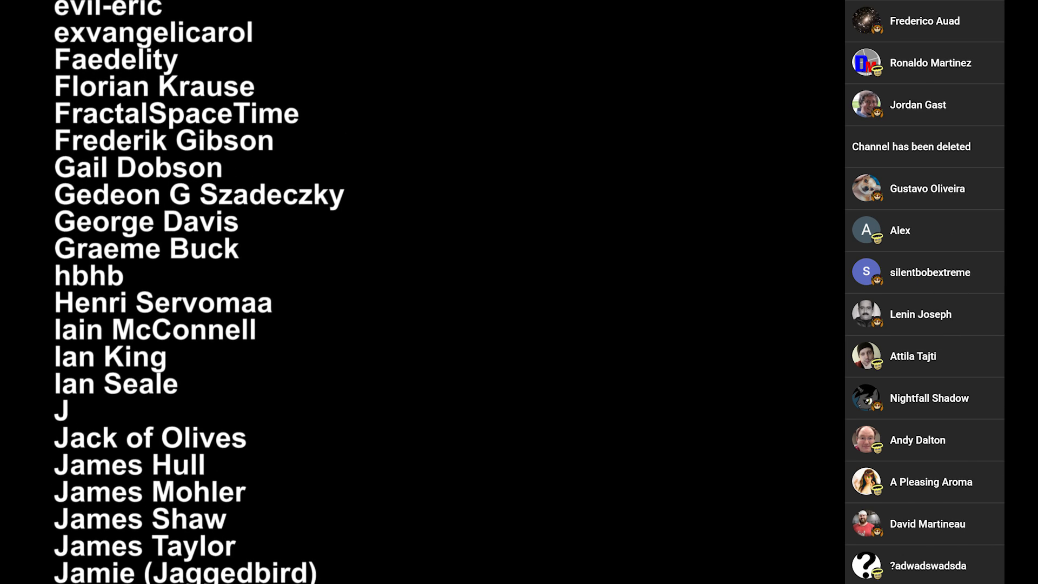
scroll(down, 3)
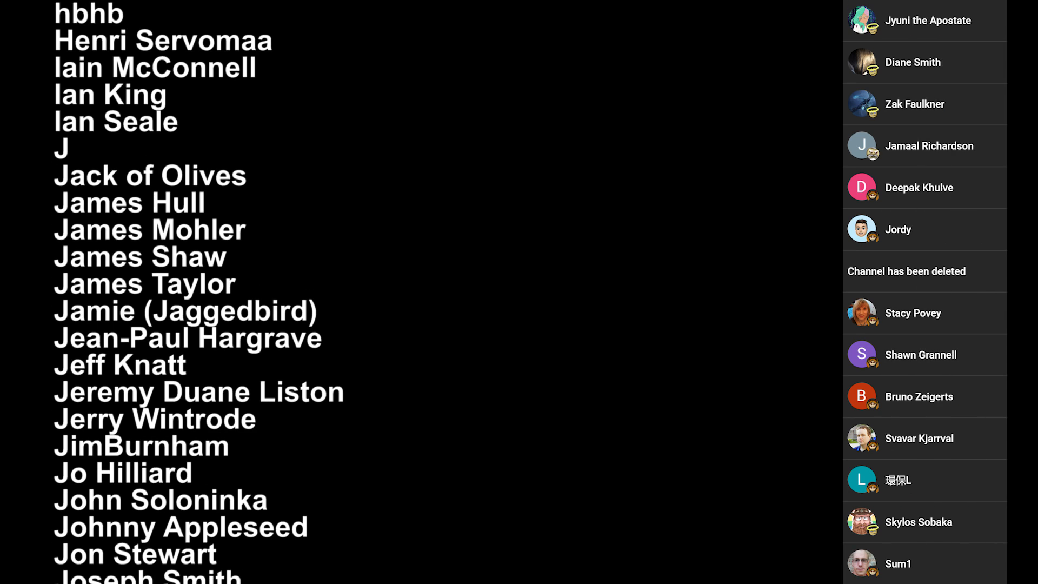
scroll(down, 3)
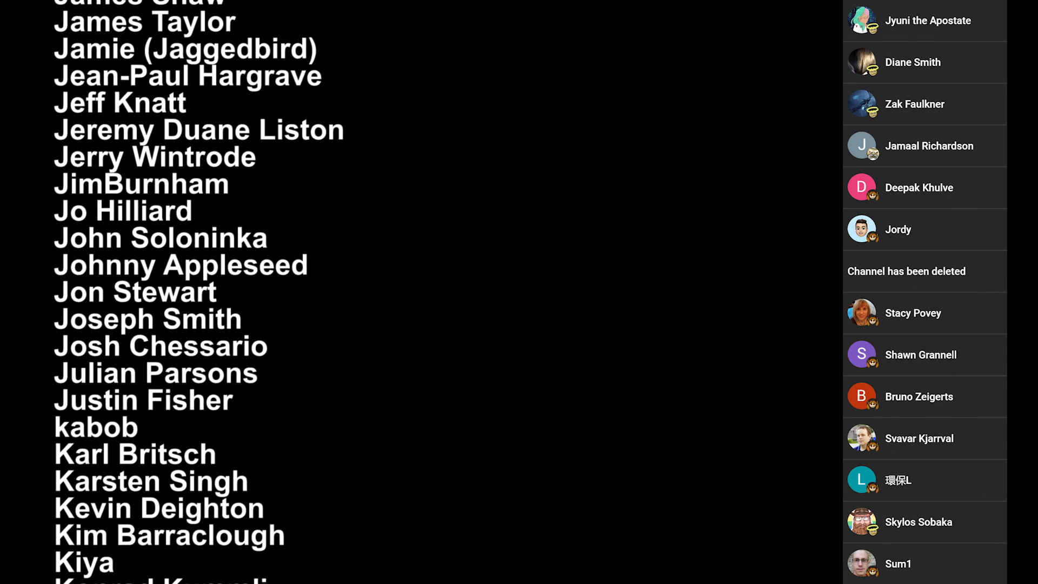
scroll(down, 3)
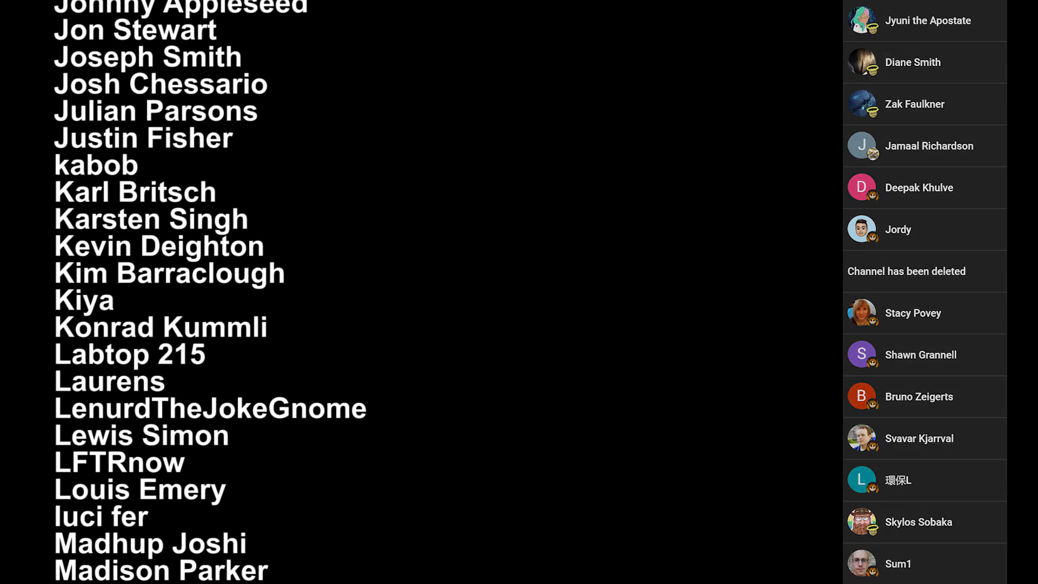
scroll(down, 3)
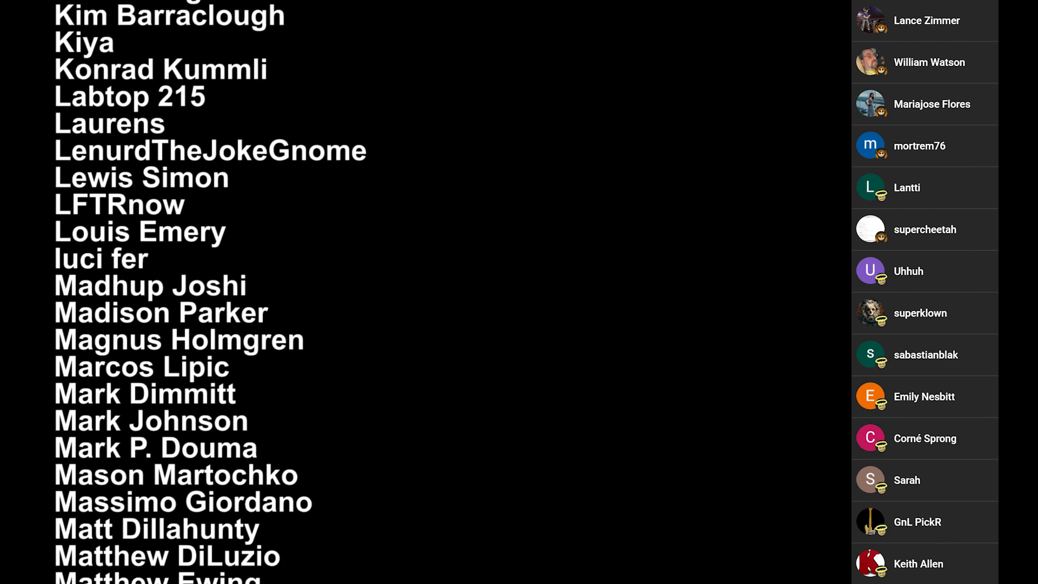
scroll(down, 3)
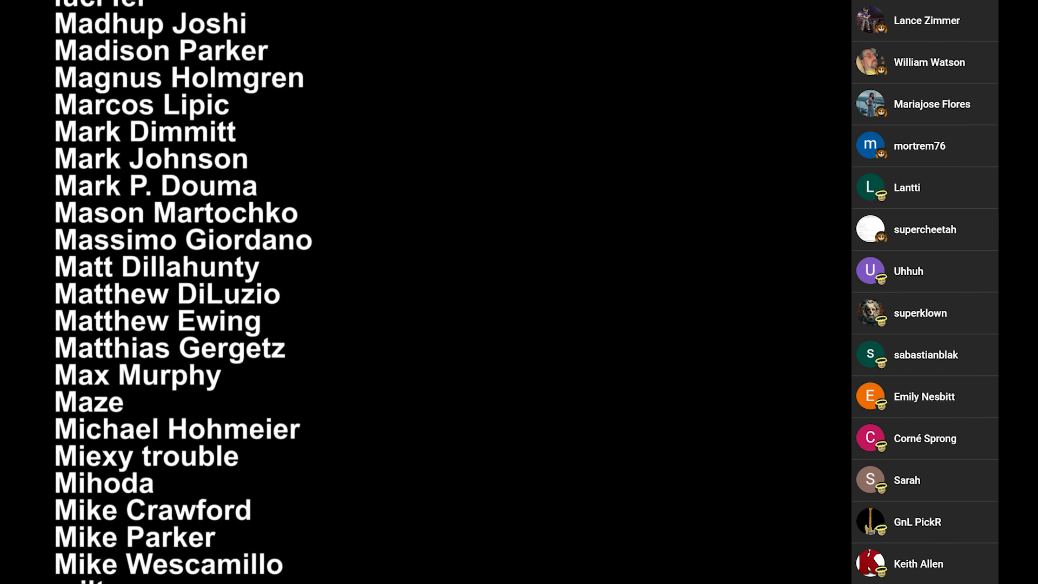
scroll(down, 3)
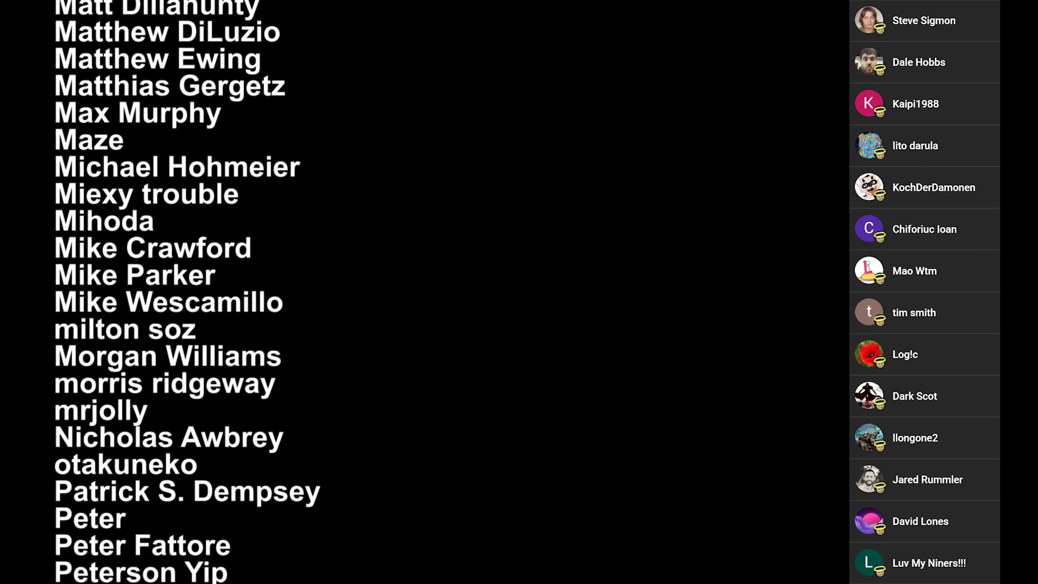
scroll(down, 3)
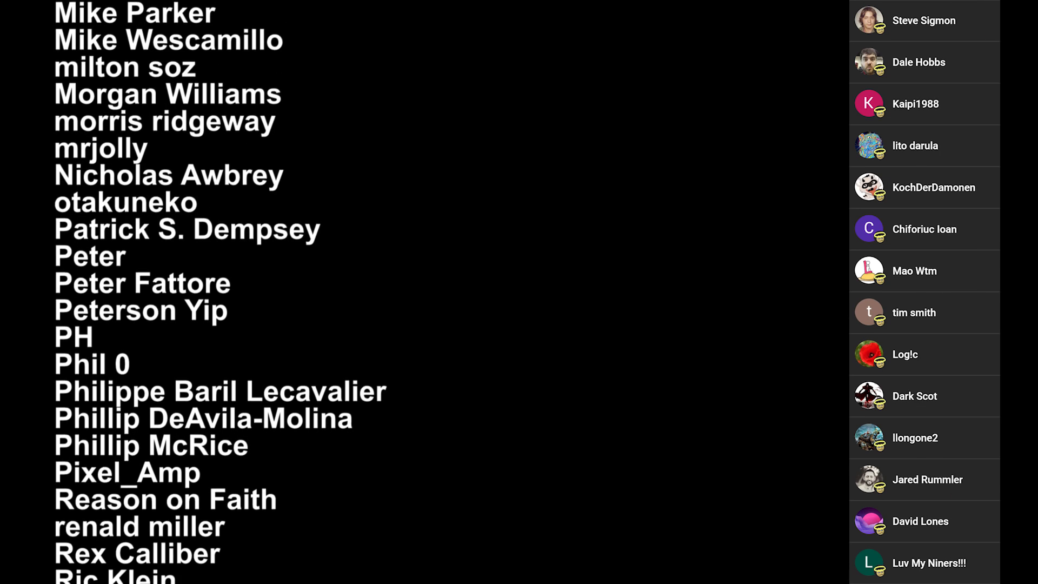
scroll(down, 3)
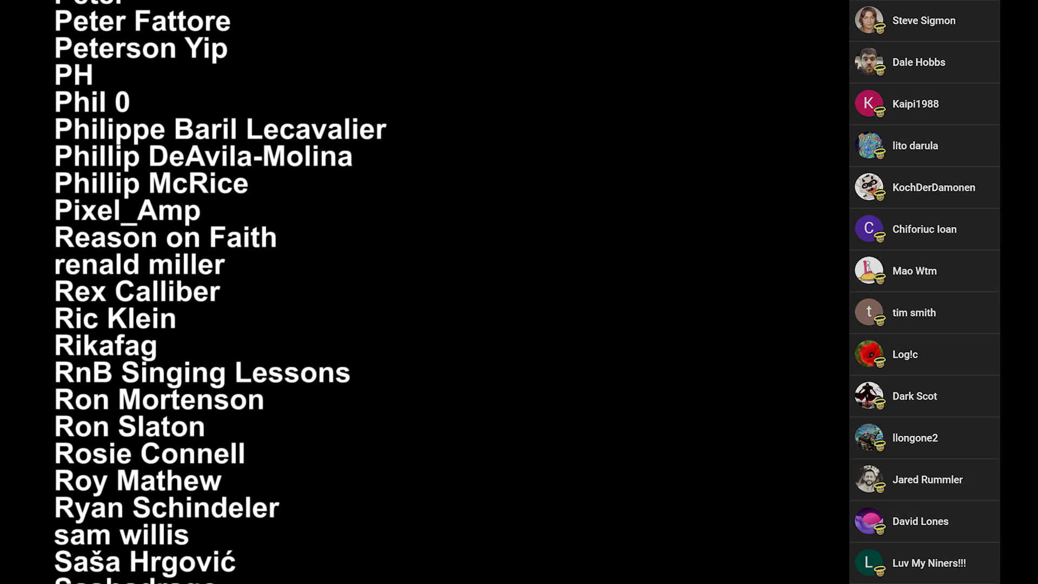
scroll(down, 3)
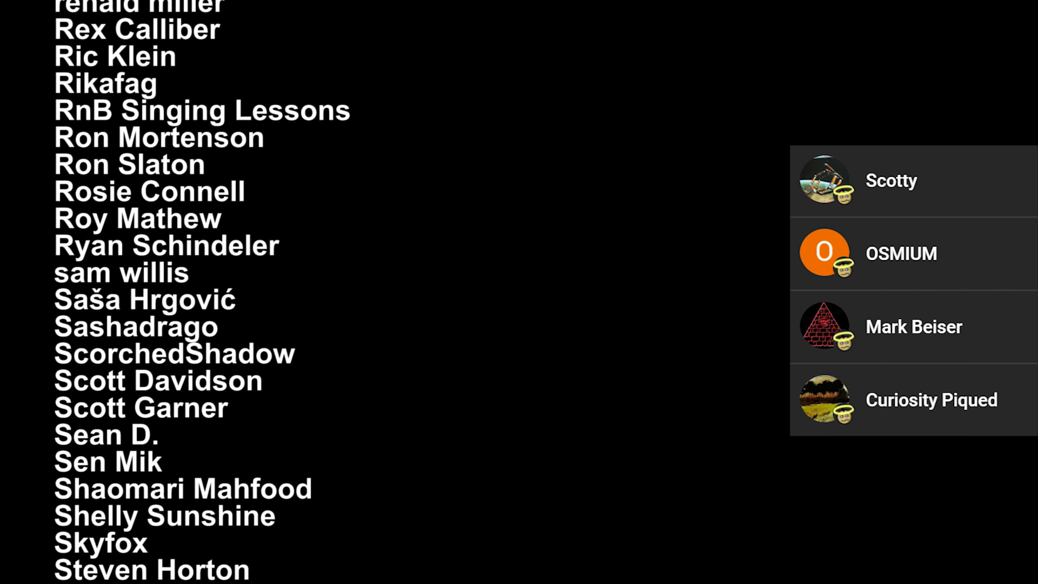
scroll(down, 3)
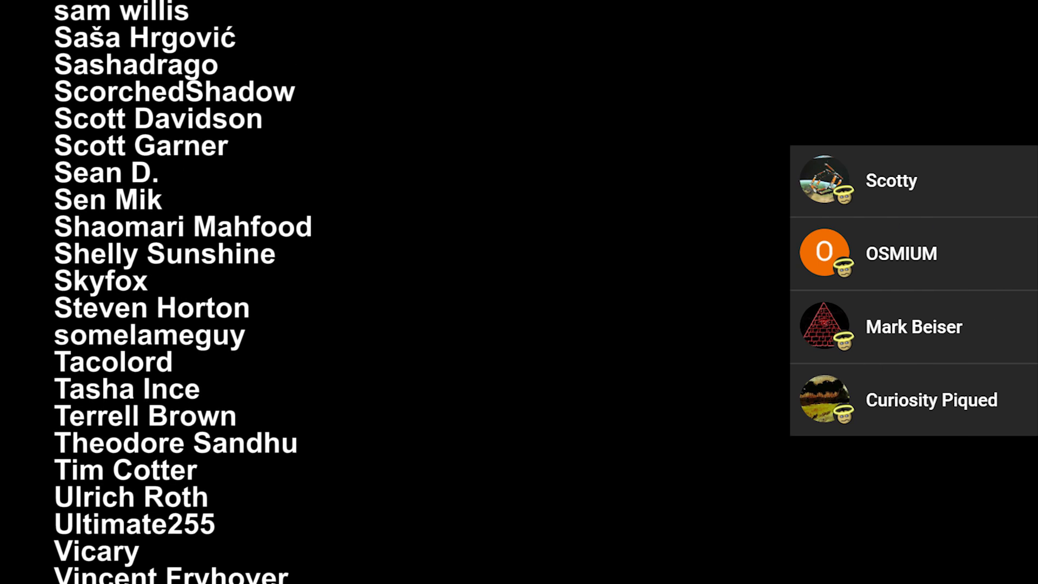
scroll(down, 3)
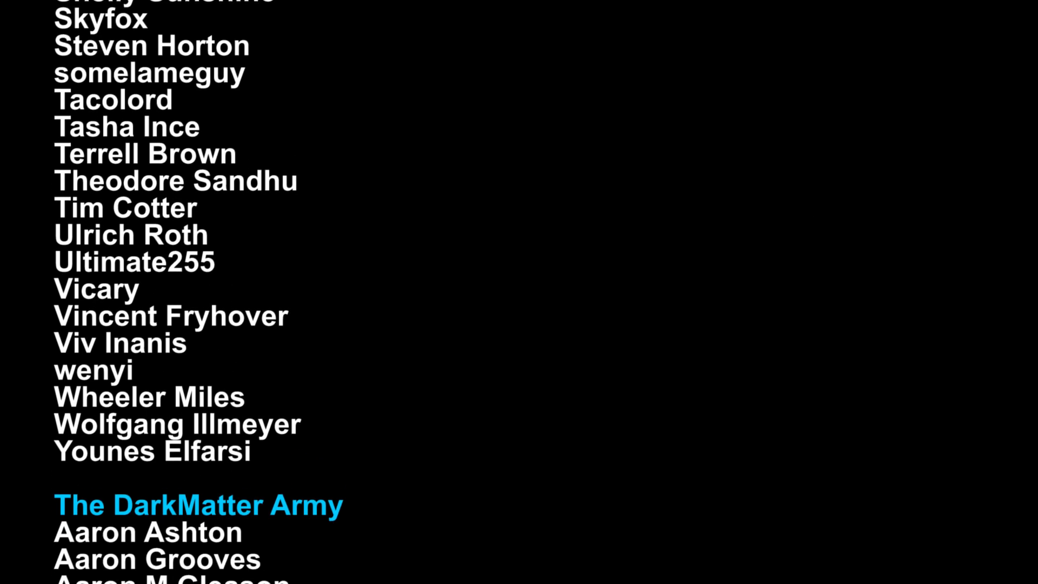
scroll(down, 3)
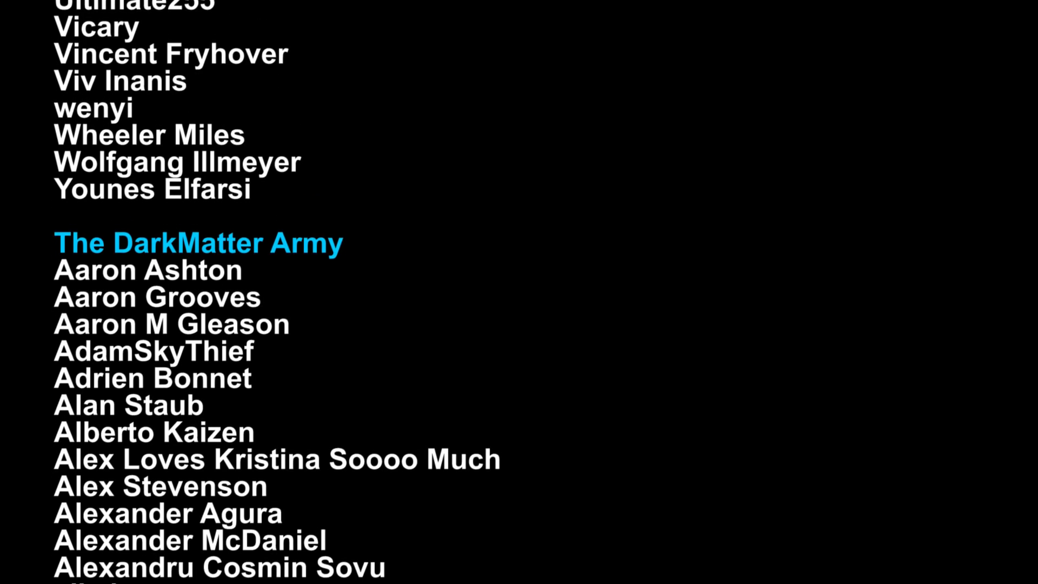
scroll(down, 3)
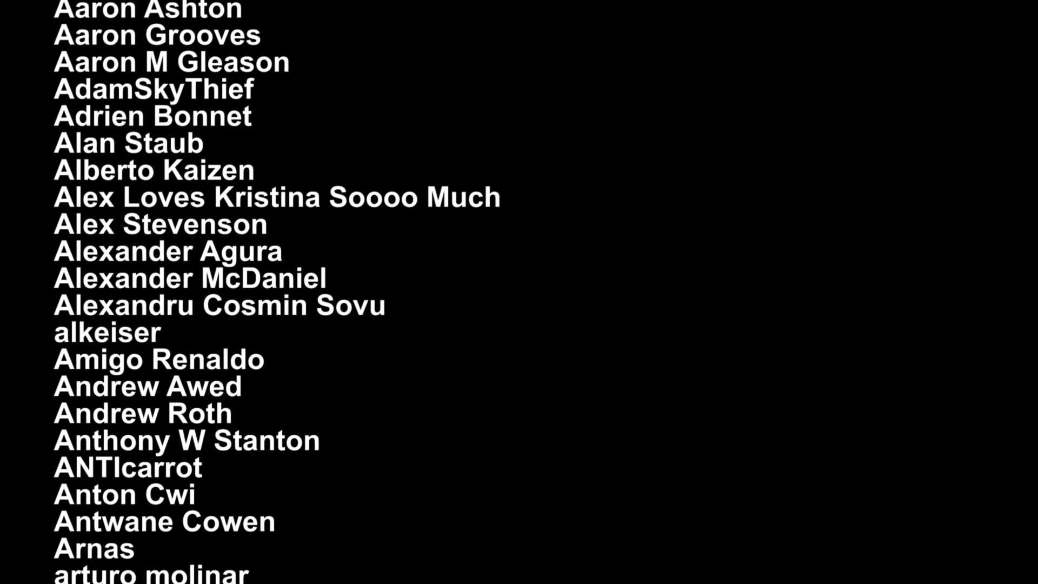
scroll(down, 3)
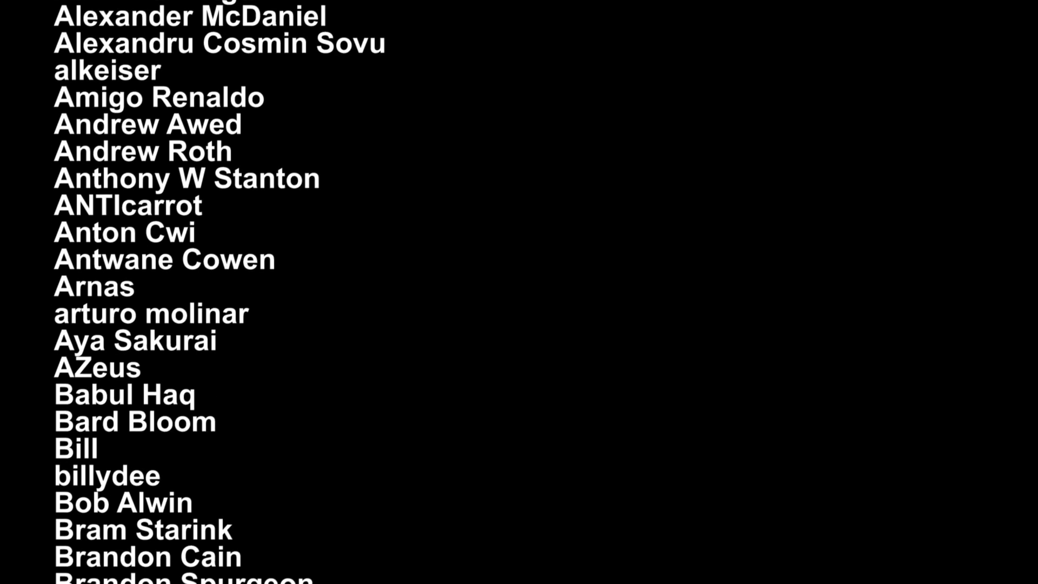
scroll(down, 3)
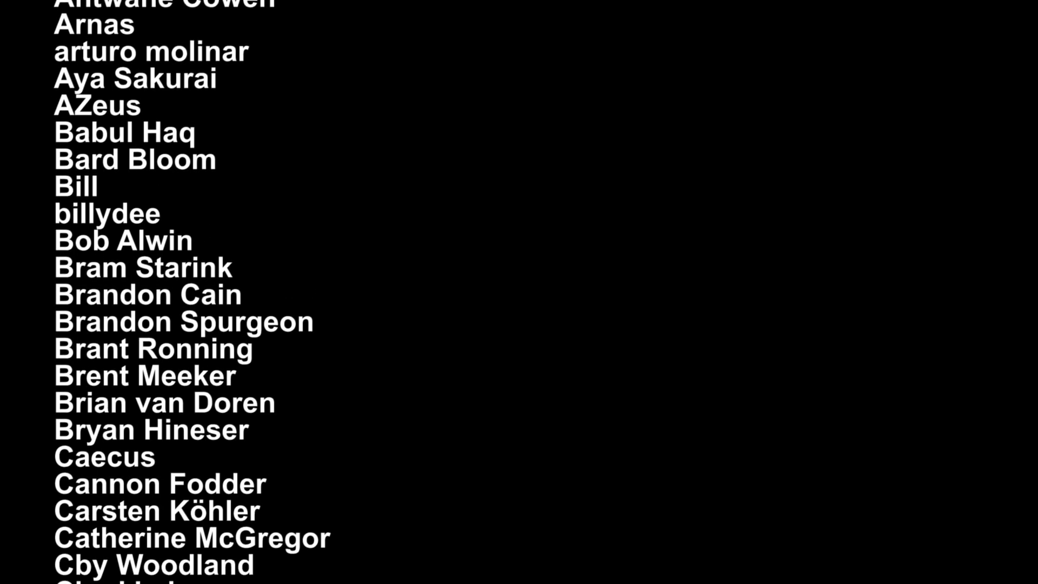
scroll(down, 3)
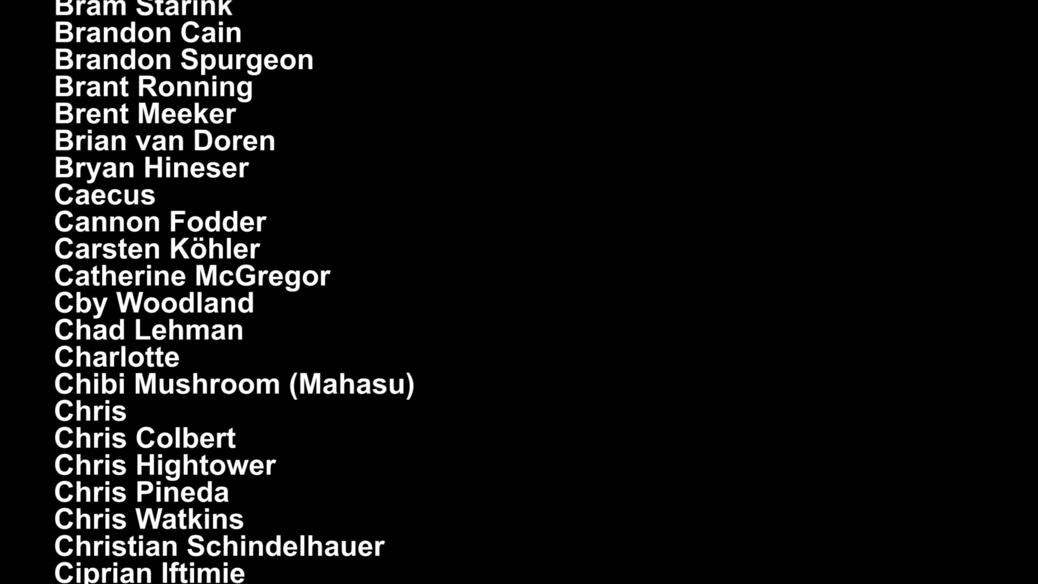
scroll(down, 3)
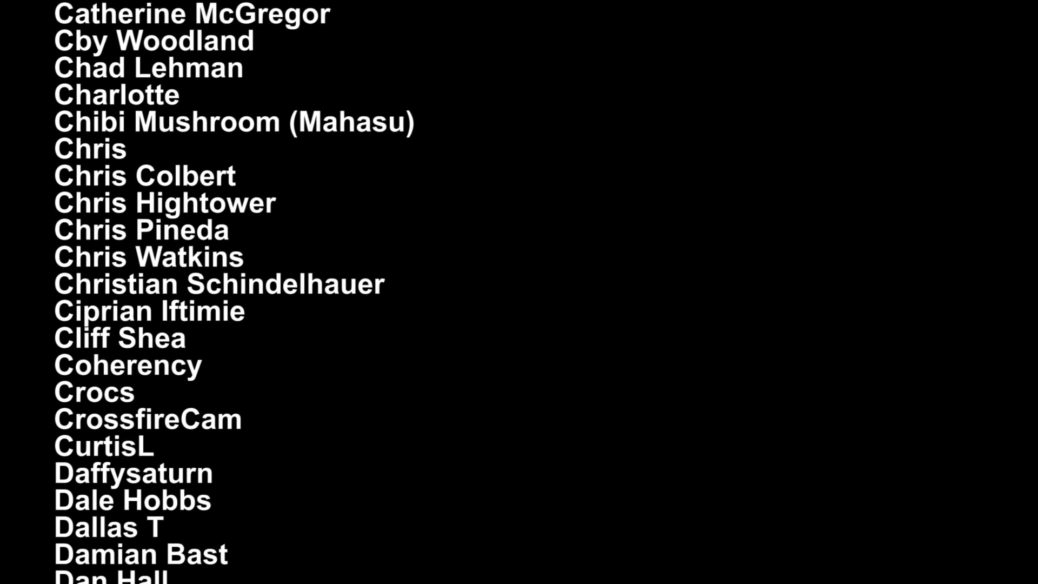
scroll(down, 3)
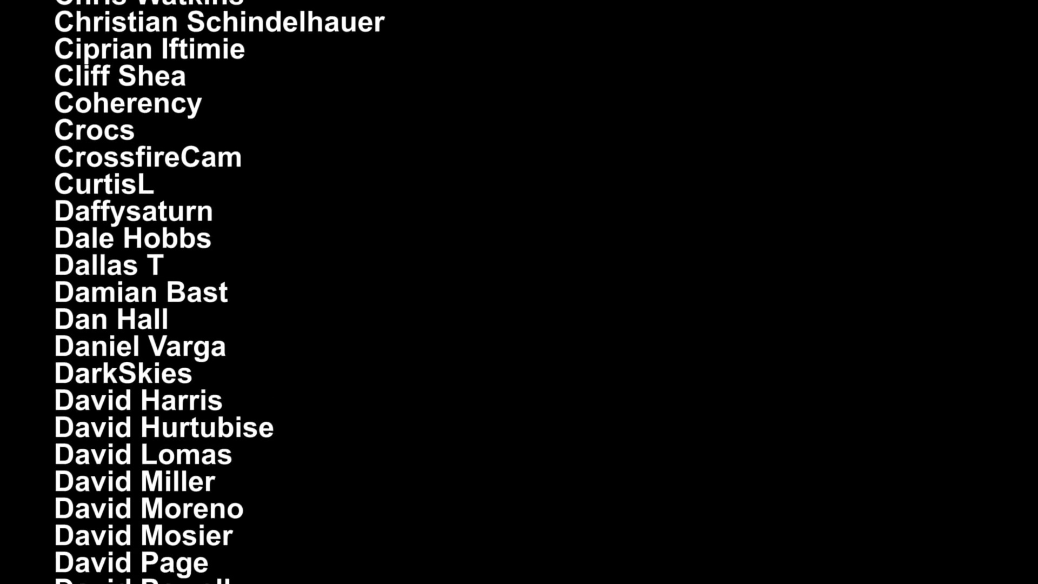
scroll(down, 3)
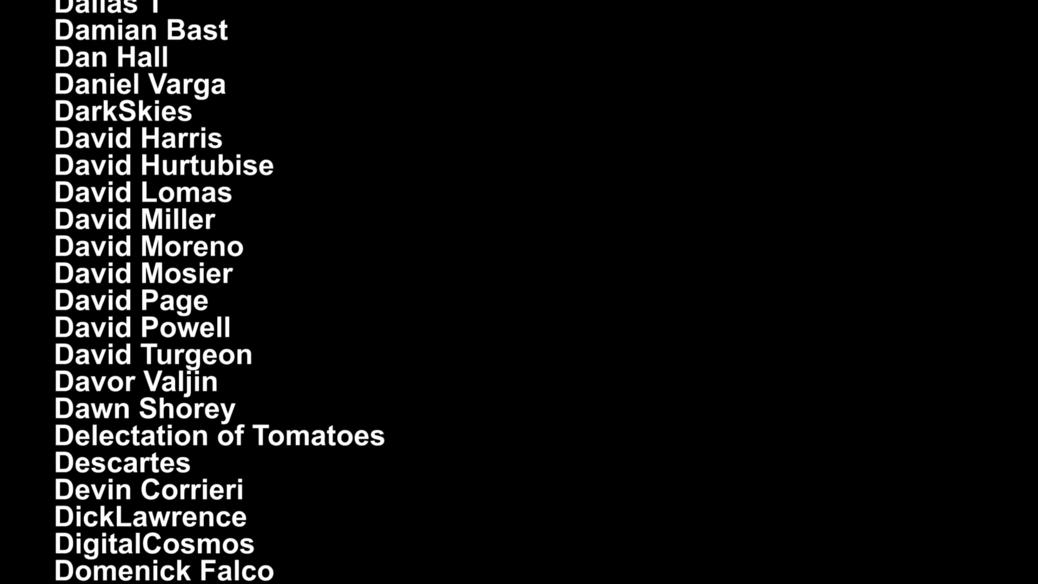
scroll(down, 3)
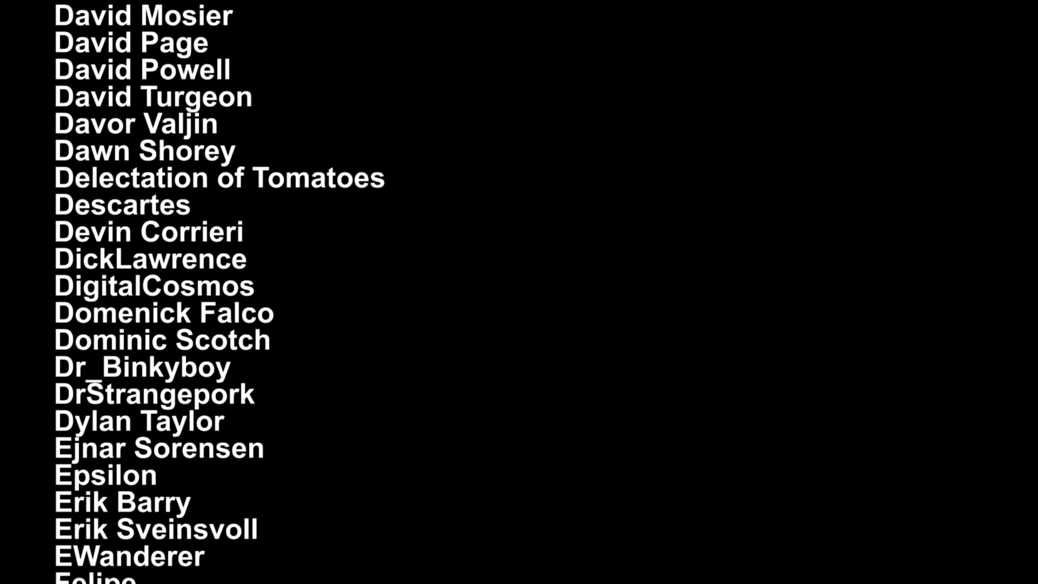
scroll(down, 3)
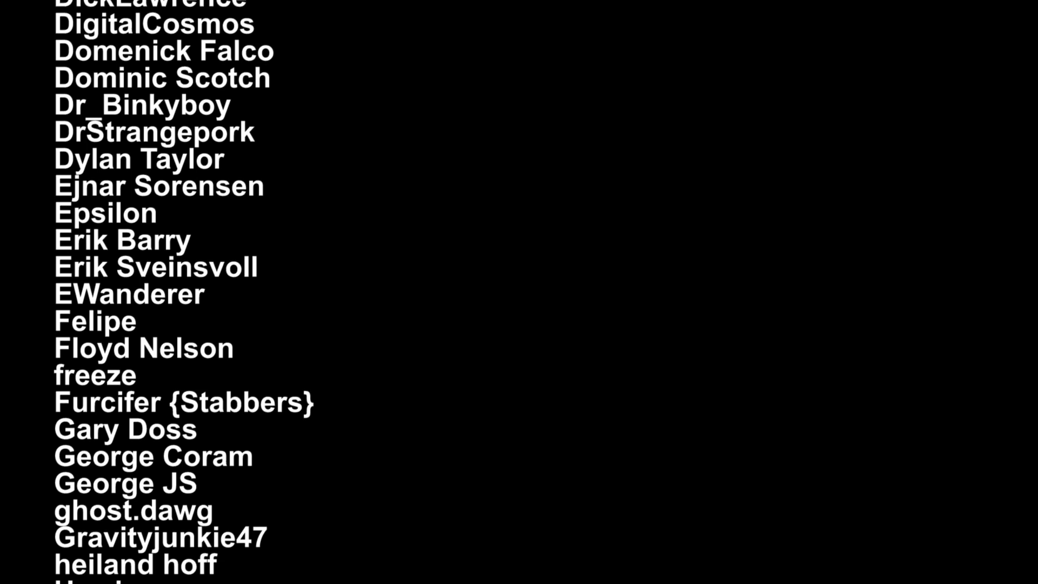
scroll(down, 3)
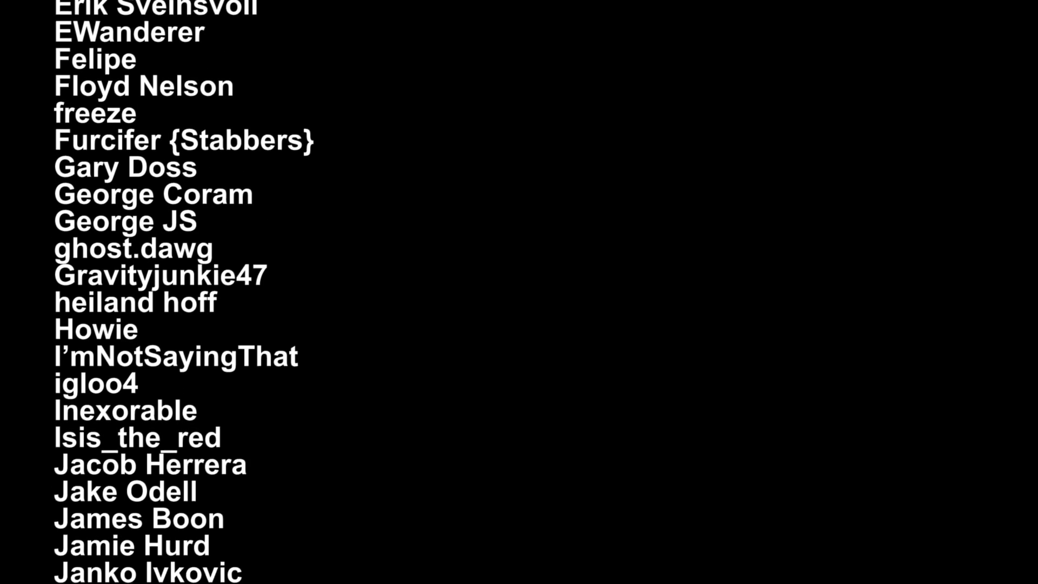
scroll(down, 3)
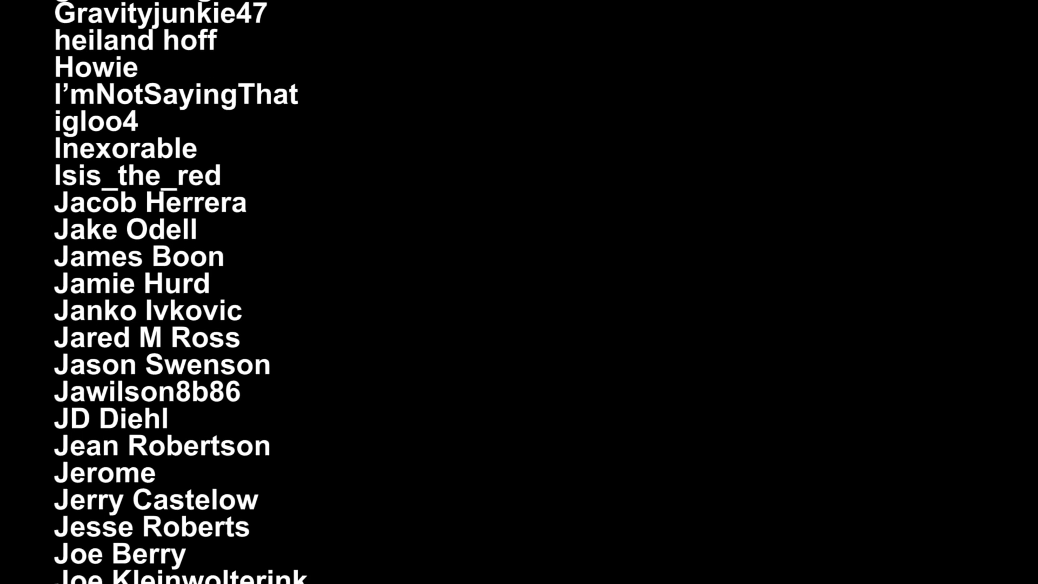
scroll(down, 3)
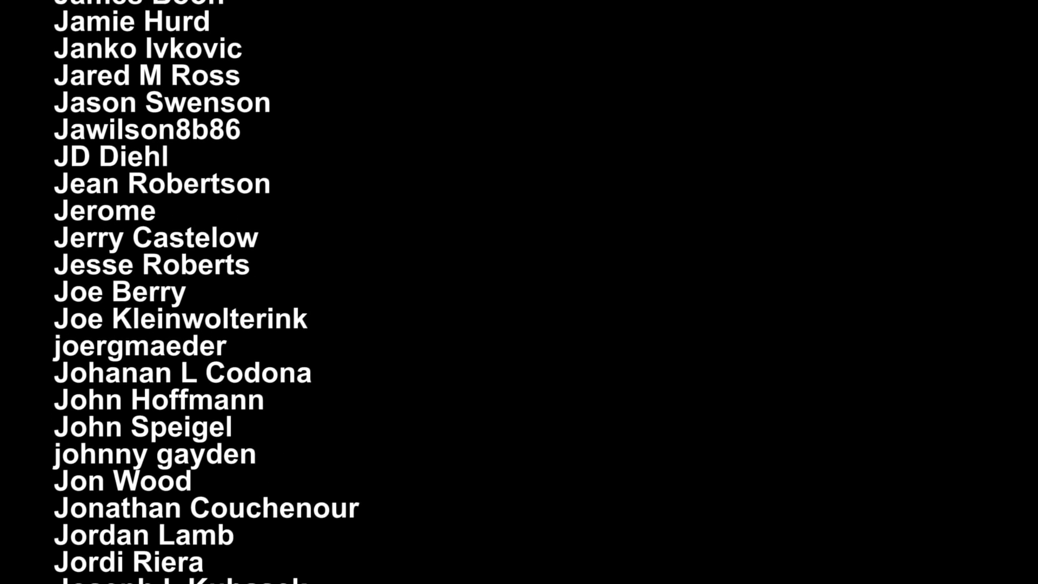
scroll(down, 3)
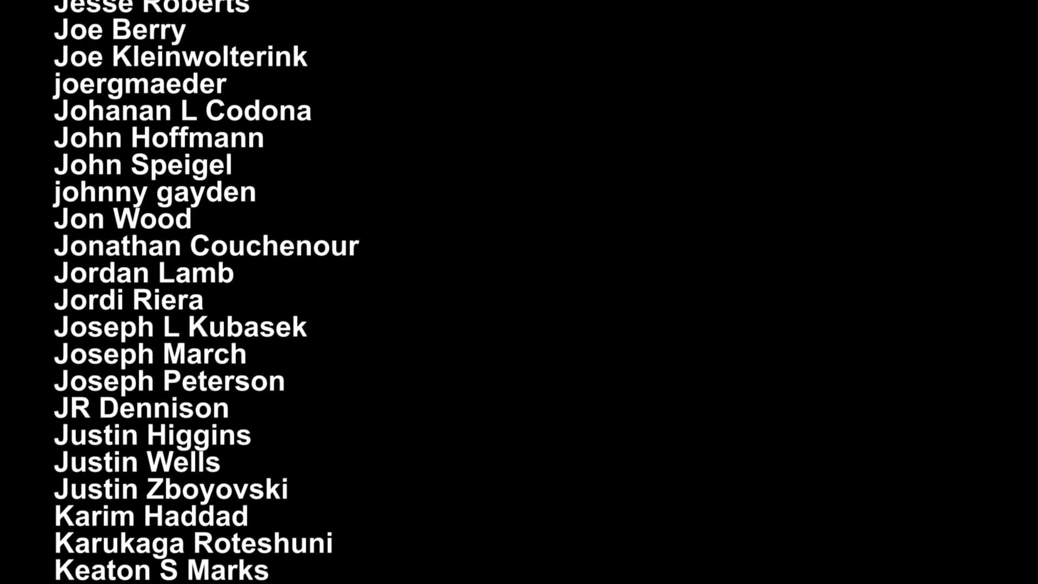
scroll(down, 3)
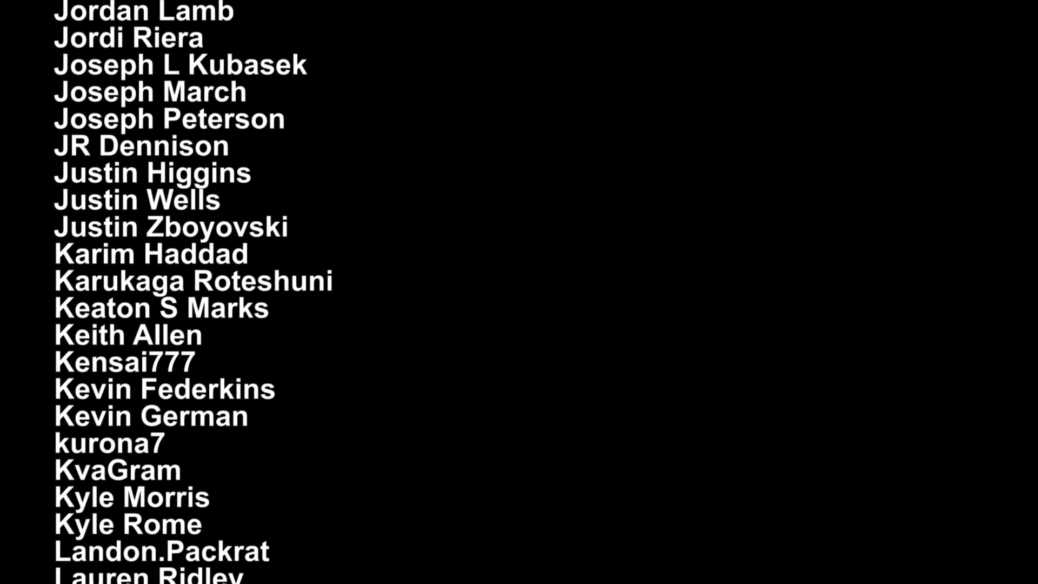
scroll(down, 3)
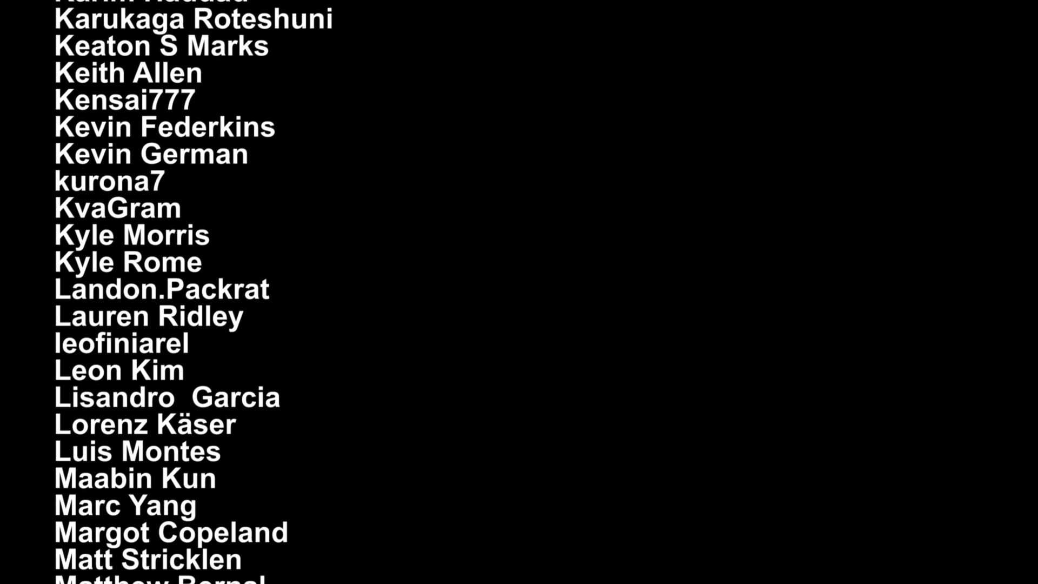
scroll(down, 3)
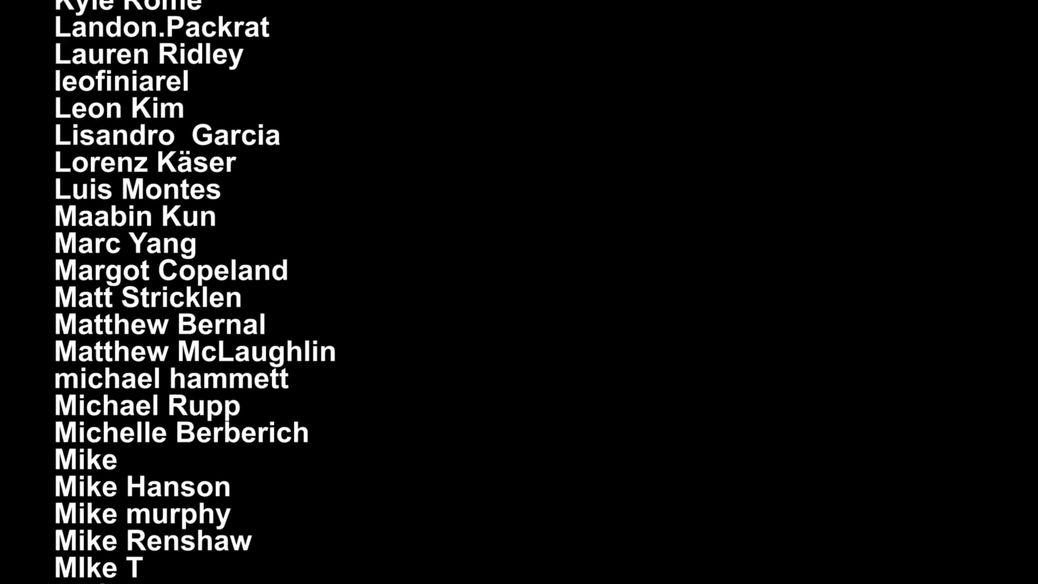
scroll(down, 3)
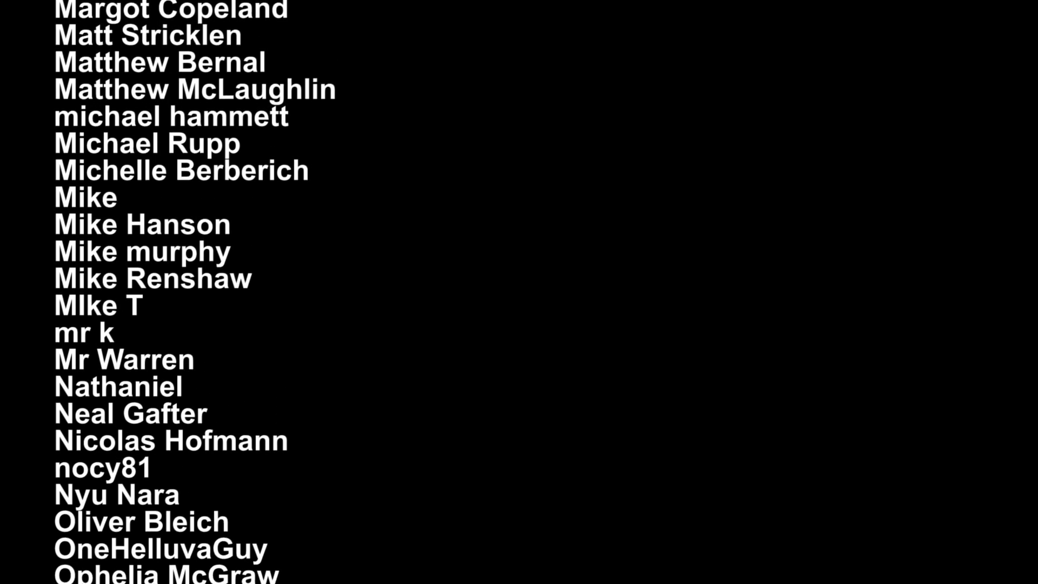
scroll(down, 3)
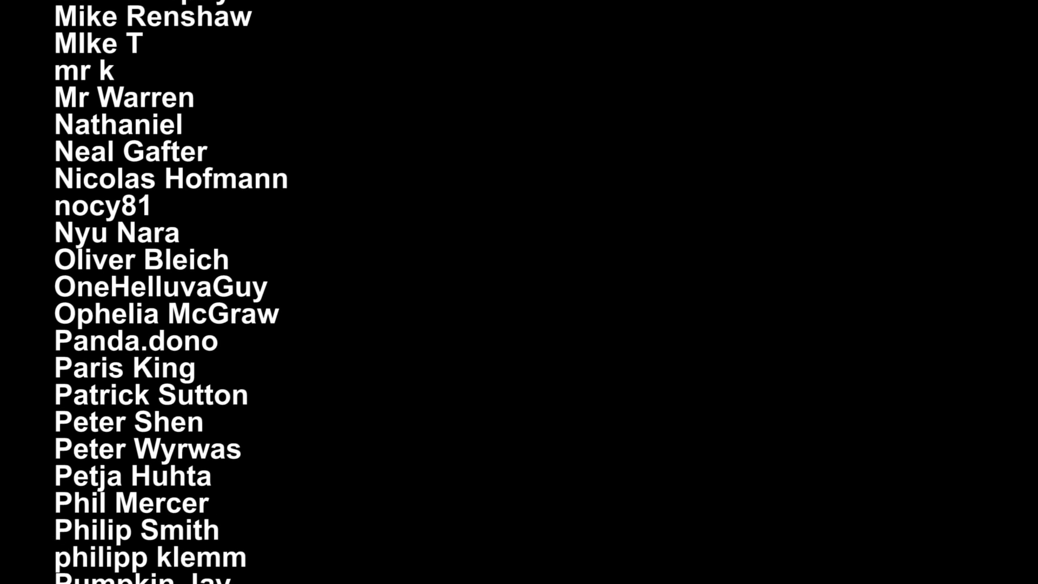
scroll(down, 3)
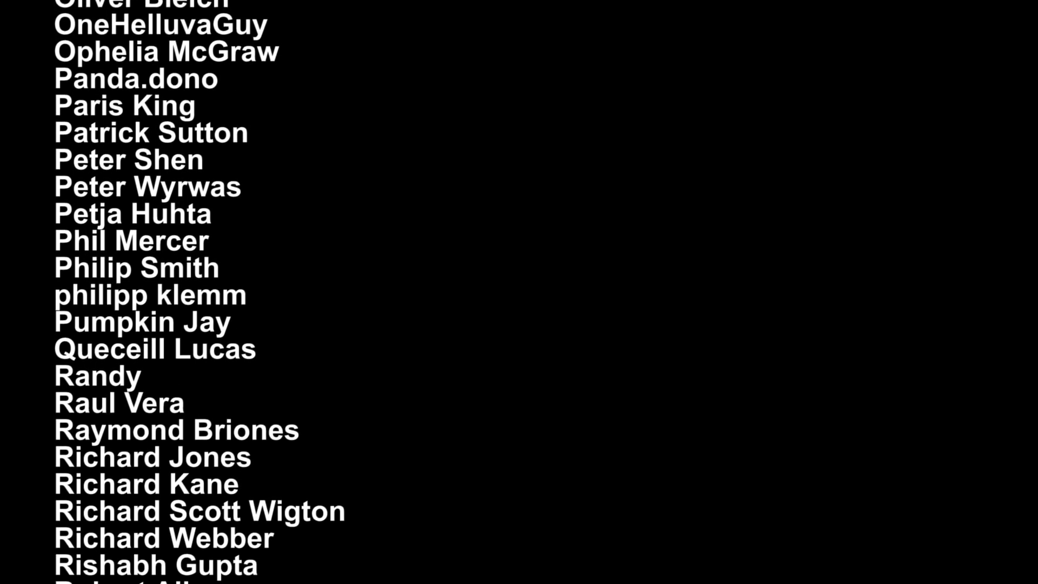
scroll(down, 3)
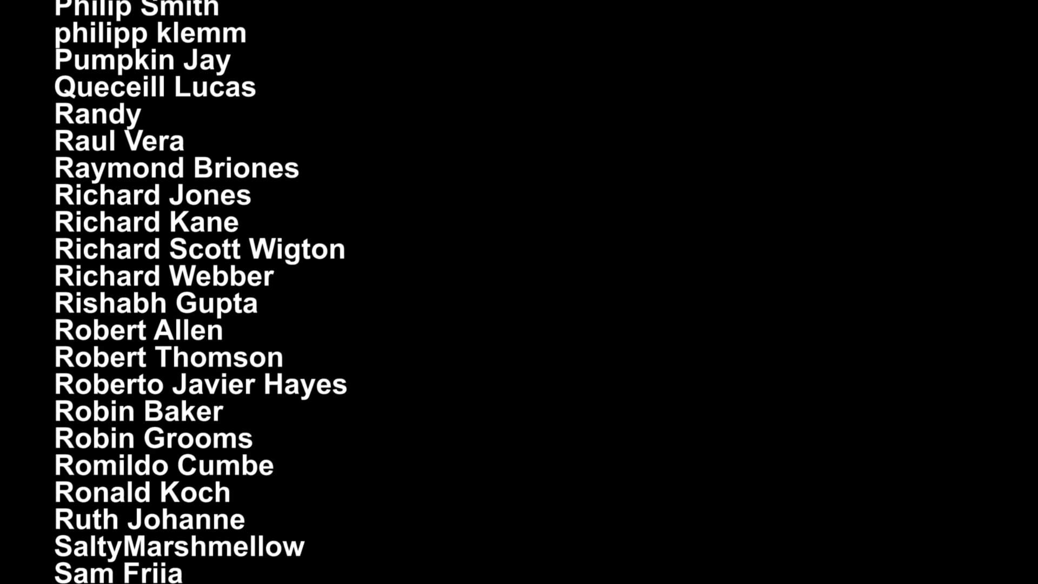
scroll(down, 3)
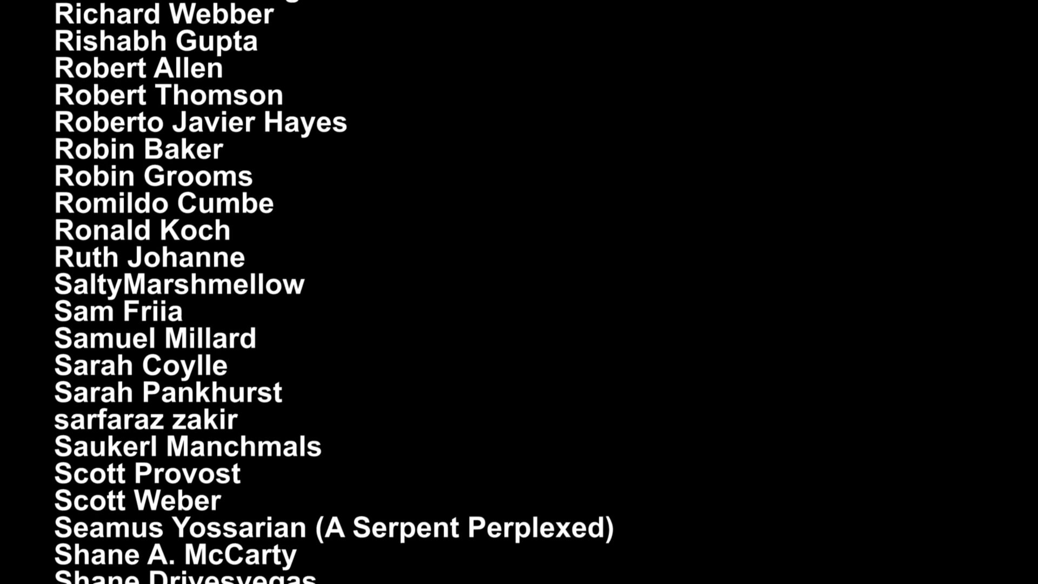
scroll(down, 3)
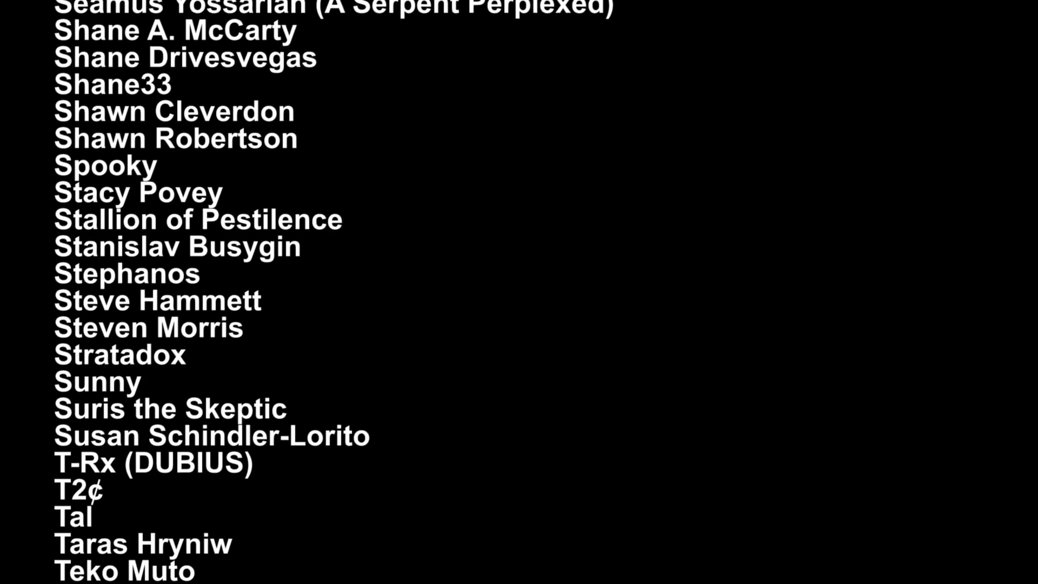
scroll(down, 3)
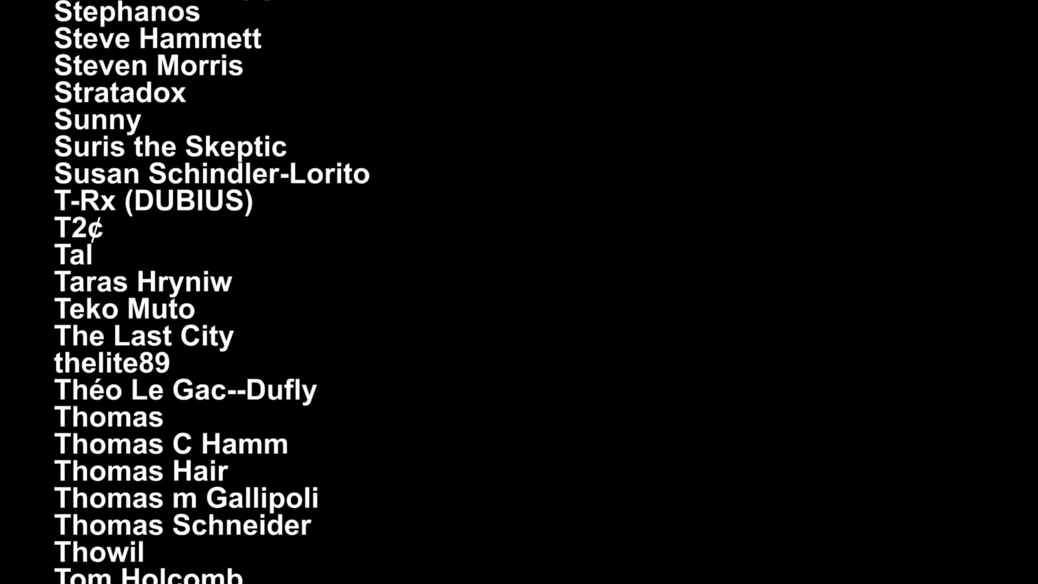
scroll(down, 3)
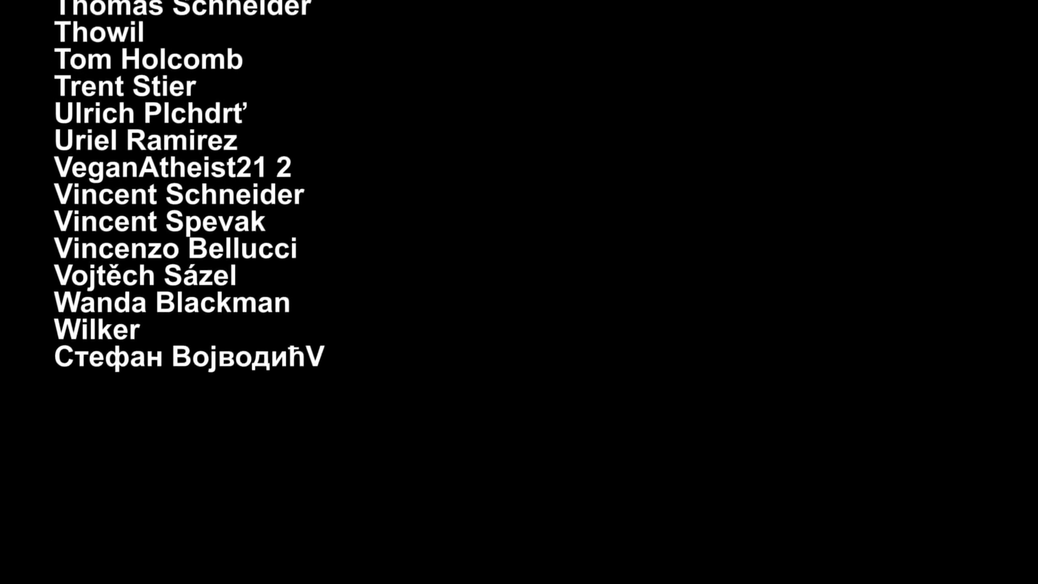
scroll(down, 3)
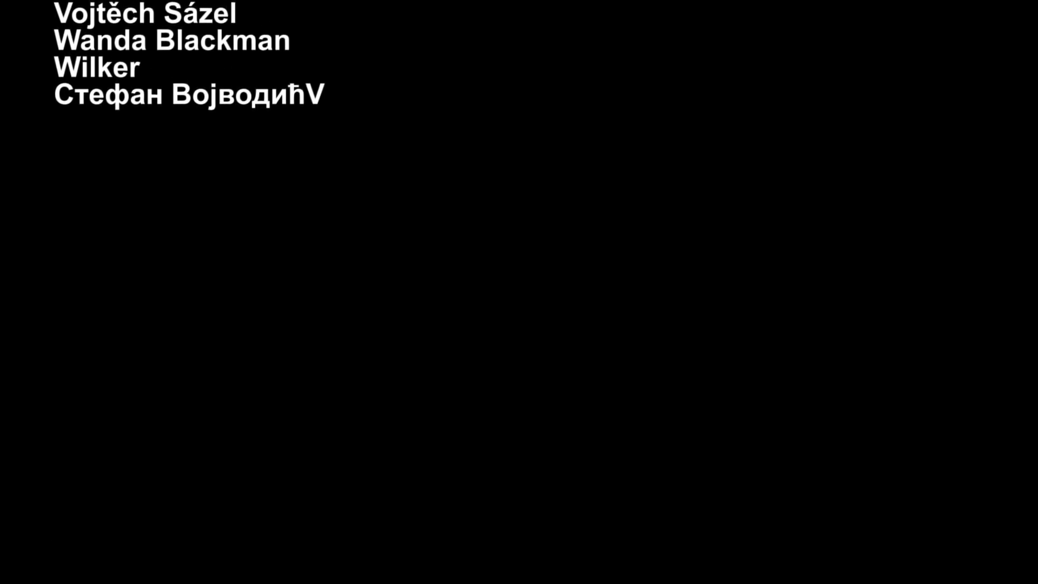